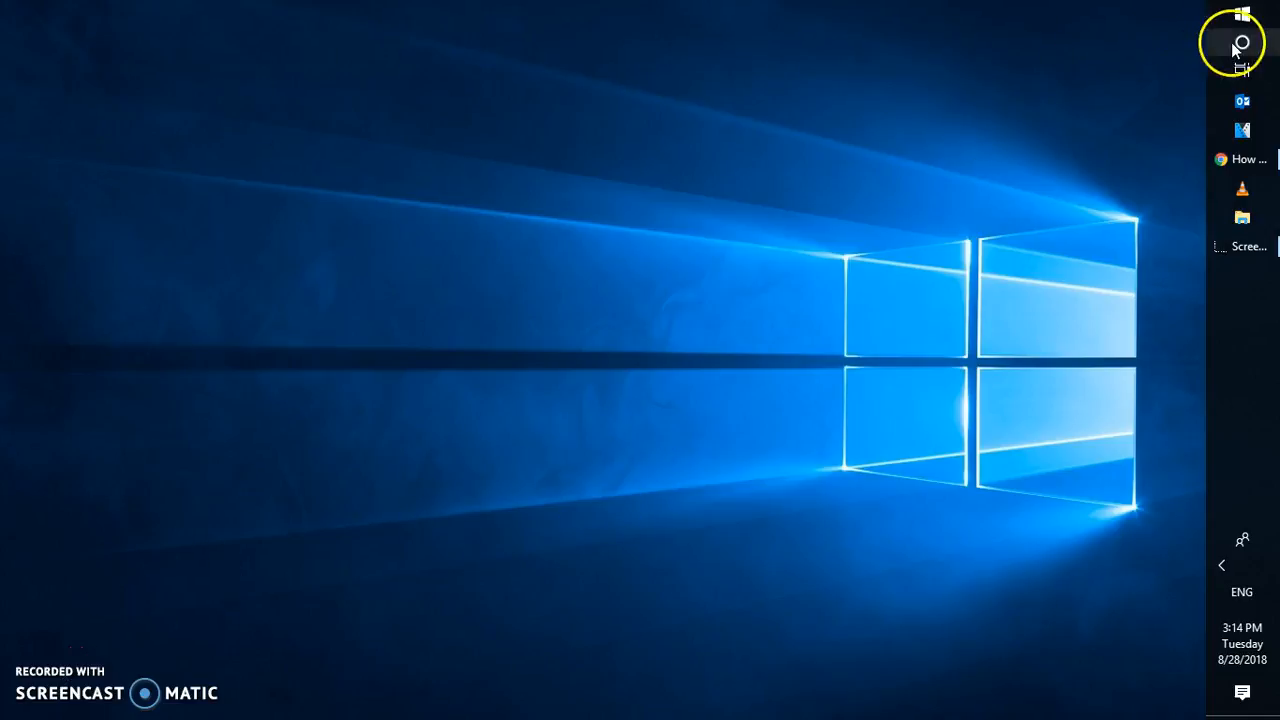
Bring up the Run dialog with the command 'control' entered.
click(1240, 44)
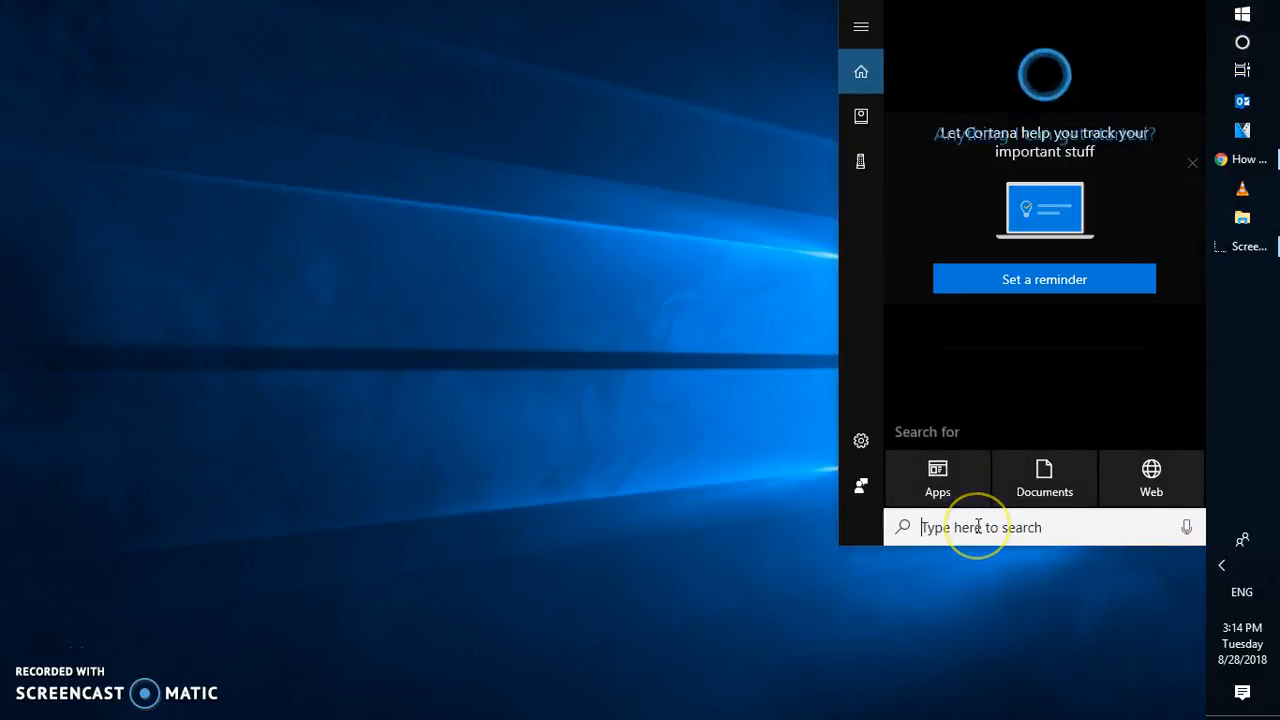
text(control)
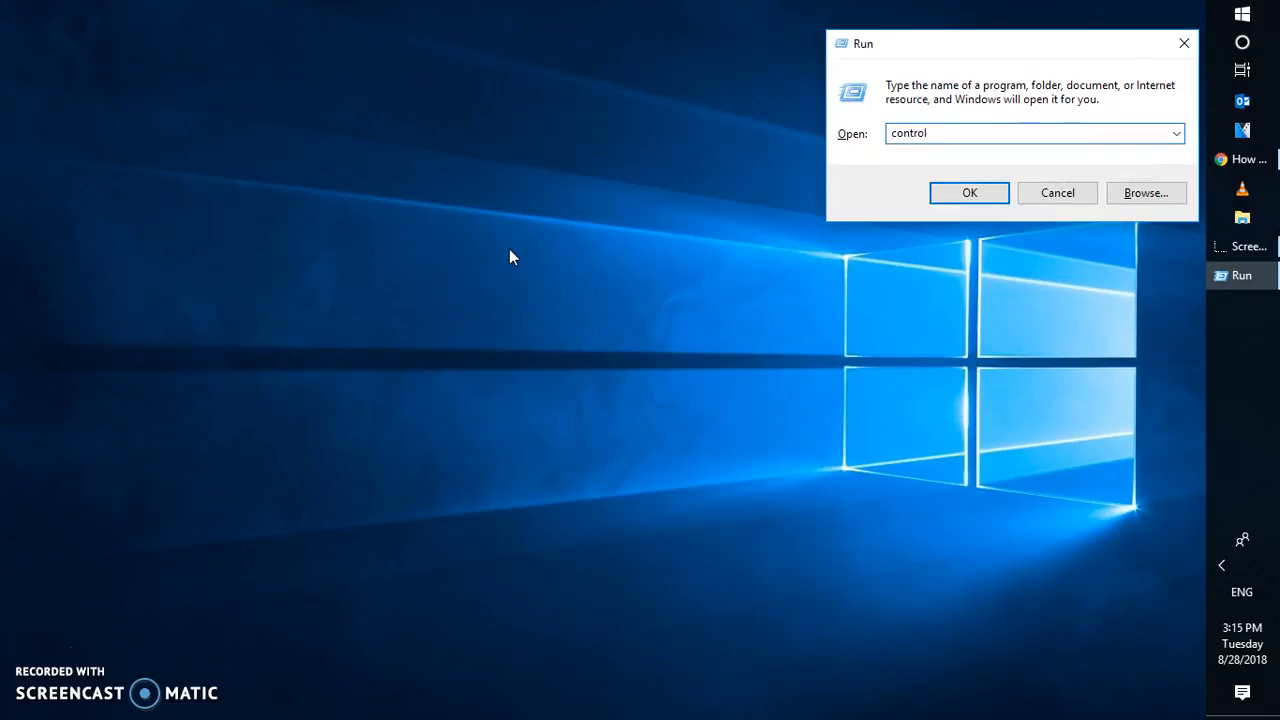
Launch Control Panel, search 'user' and land on the User Accounts page.
click(968, 192)
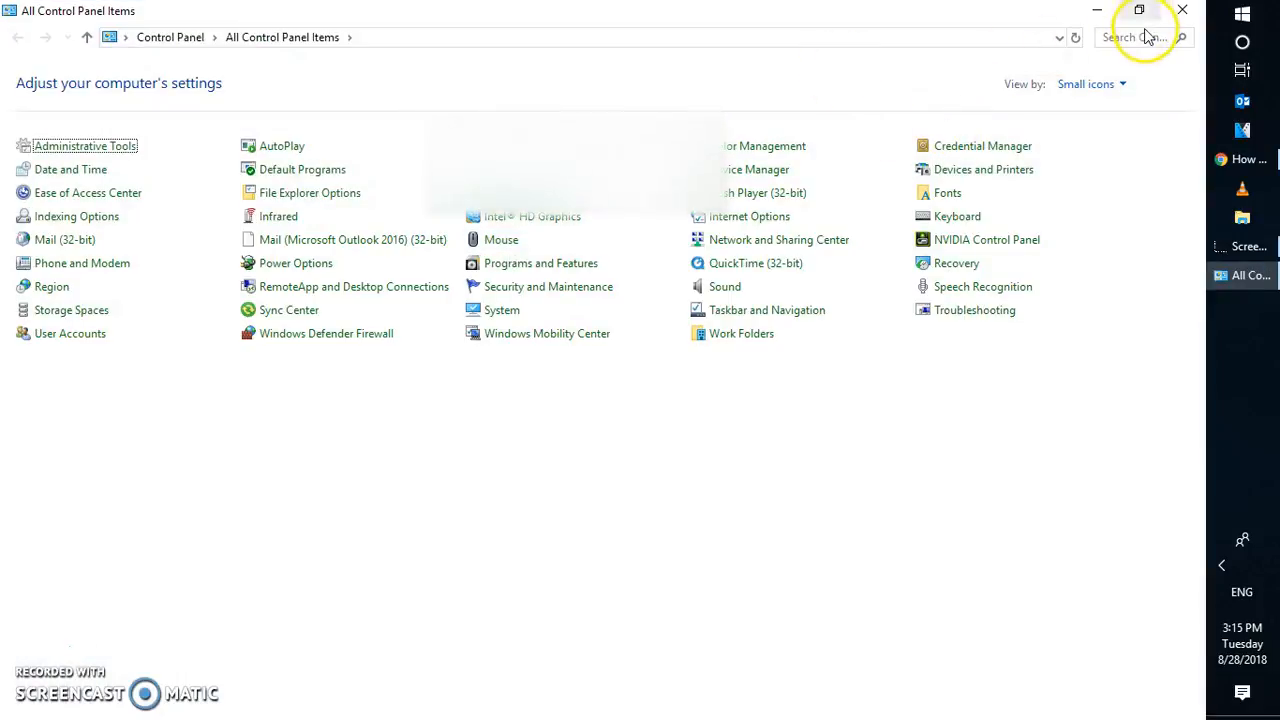
text(user)
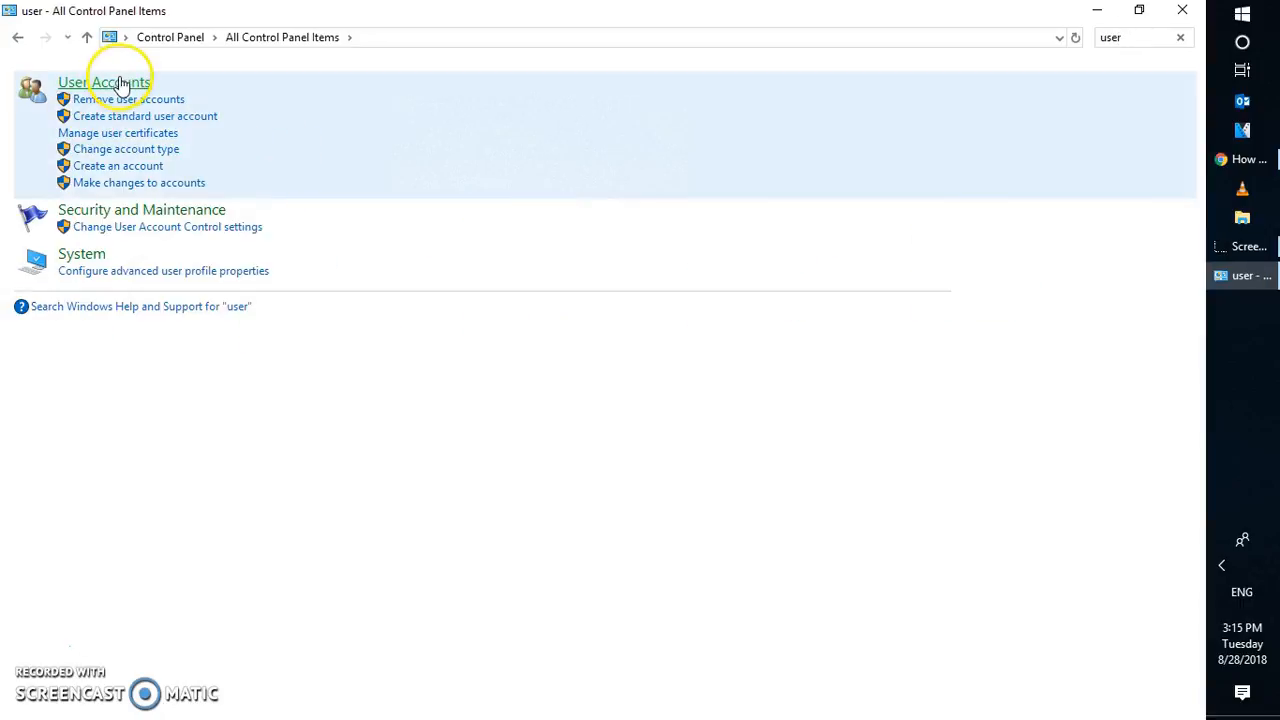
click(104, 82)
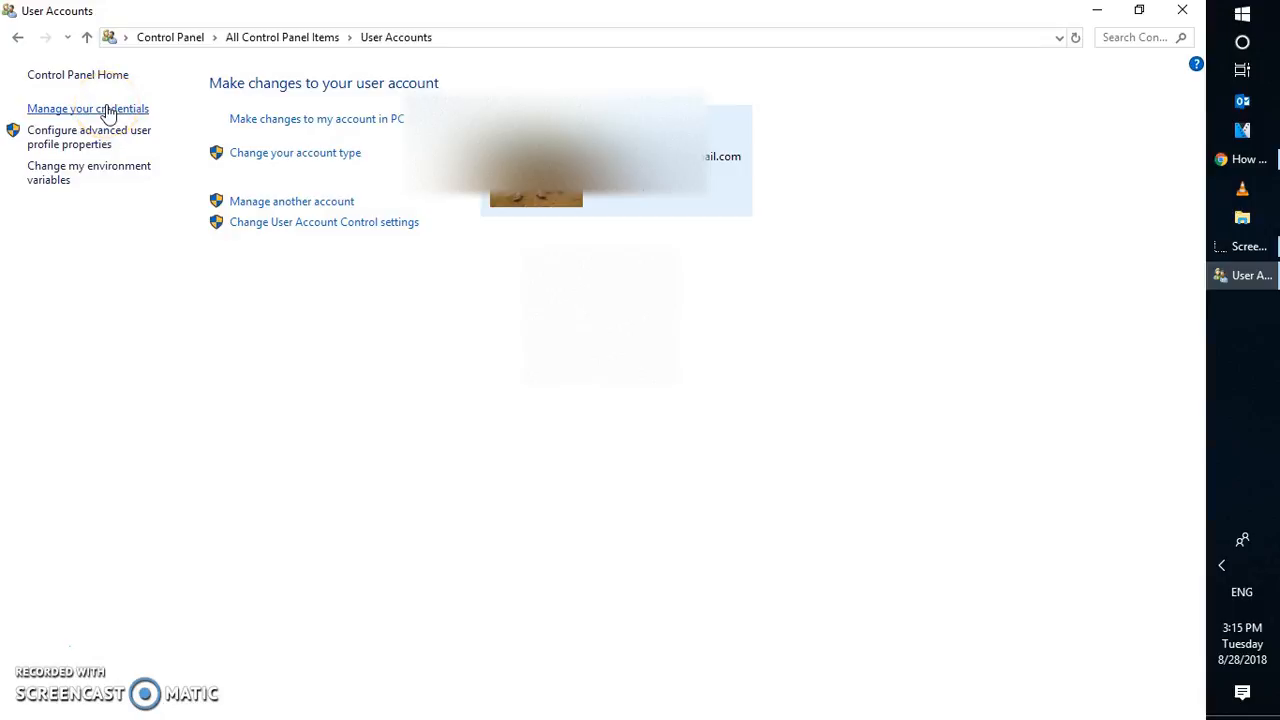
Reach Credential Manager's Web Credentials list via 'Manage your credentials'.
click(88, 108)
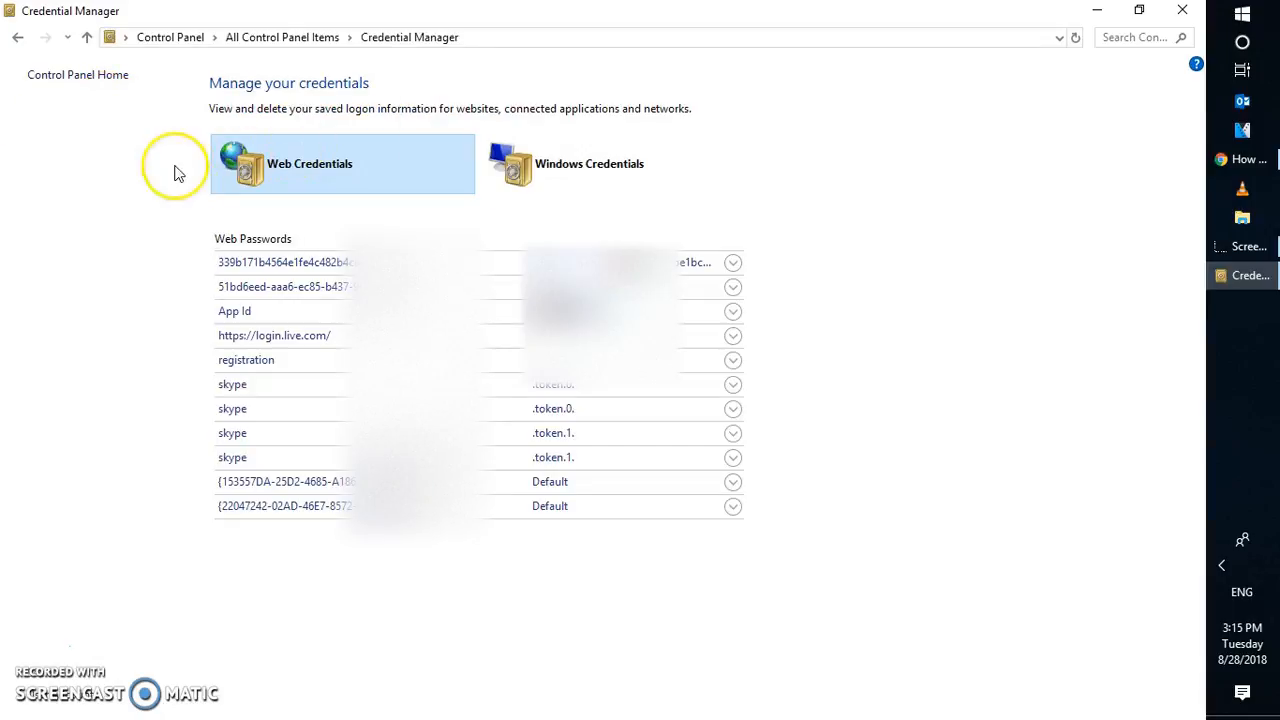
mouse_move(302, 184)
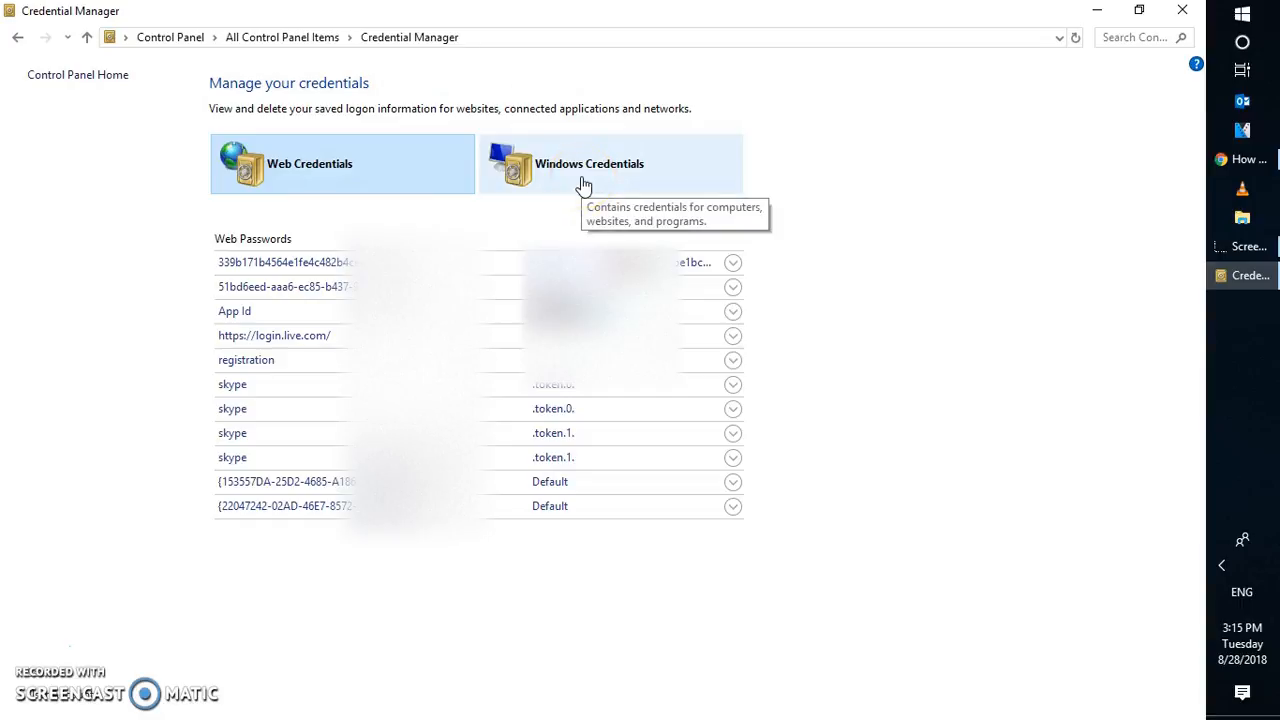
mouse_move(304, 176)
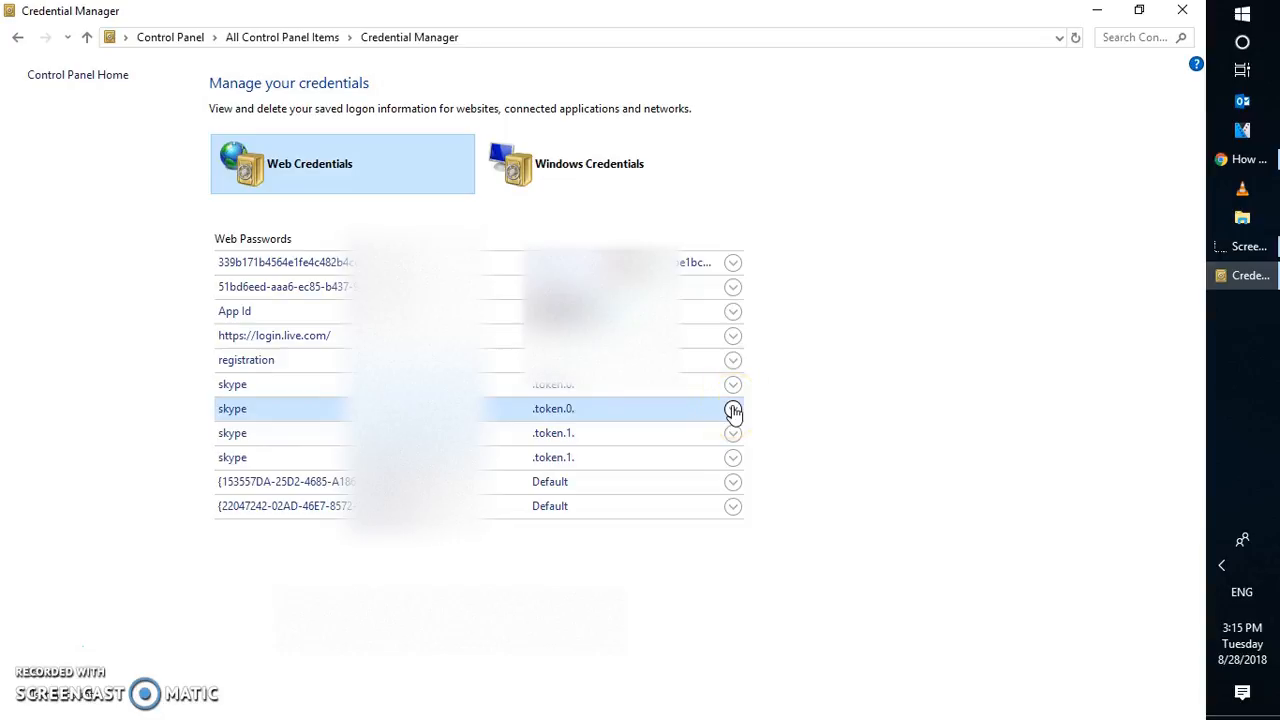
Expand the skype .token.0. credential and reveal its password after Windows Security verification.
click(732, 410)
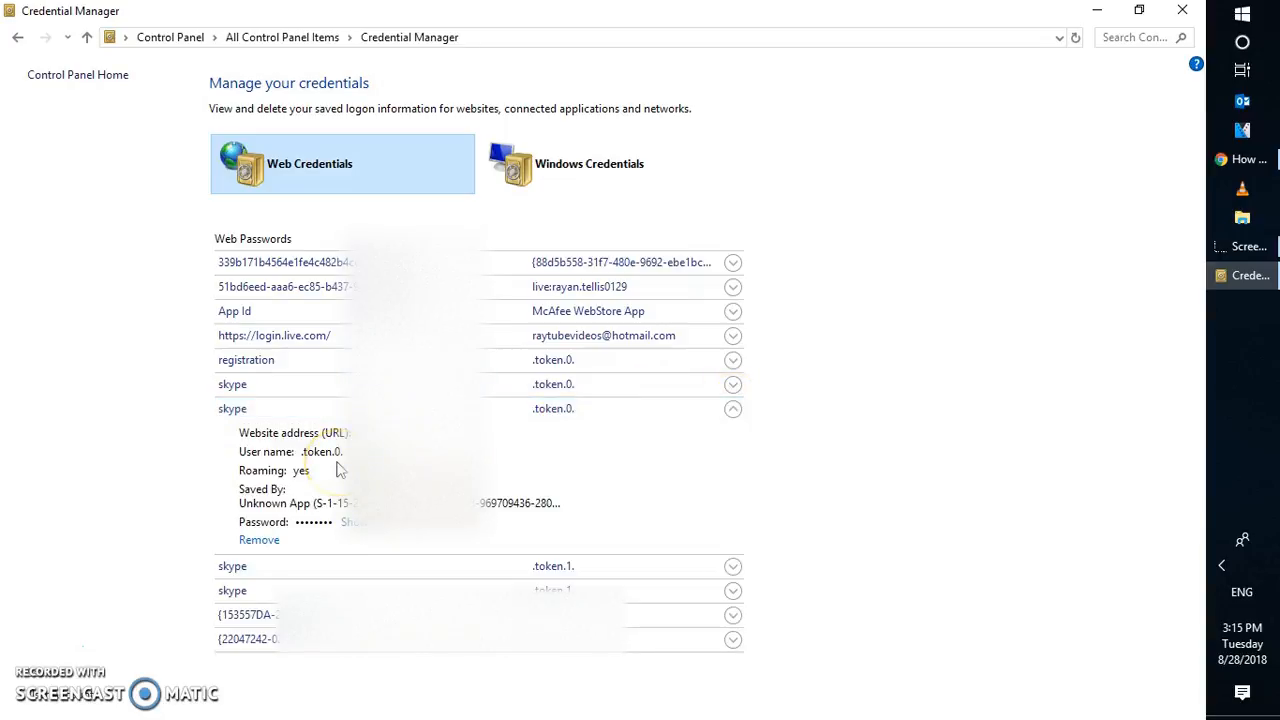
click(352, 522)
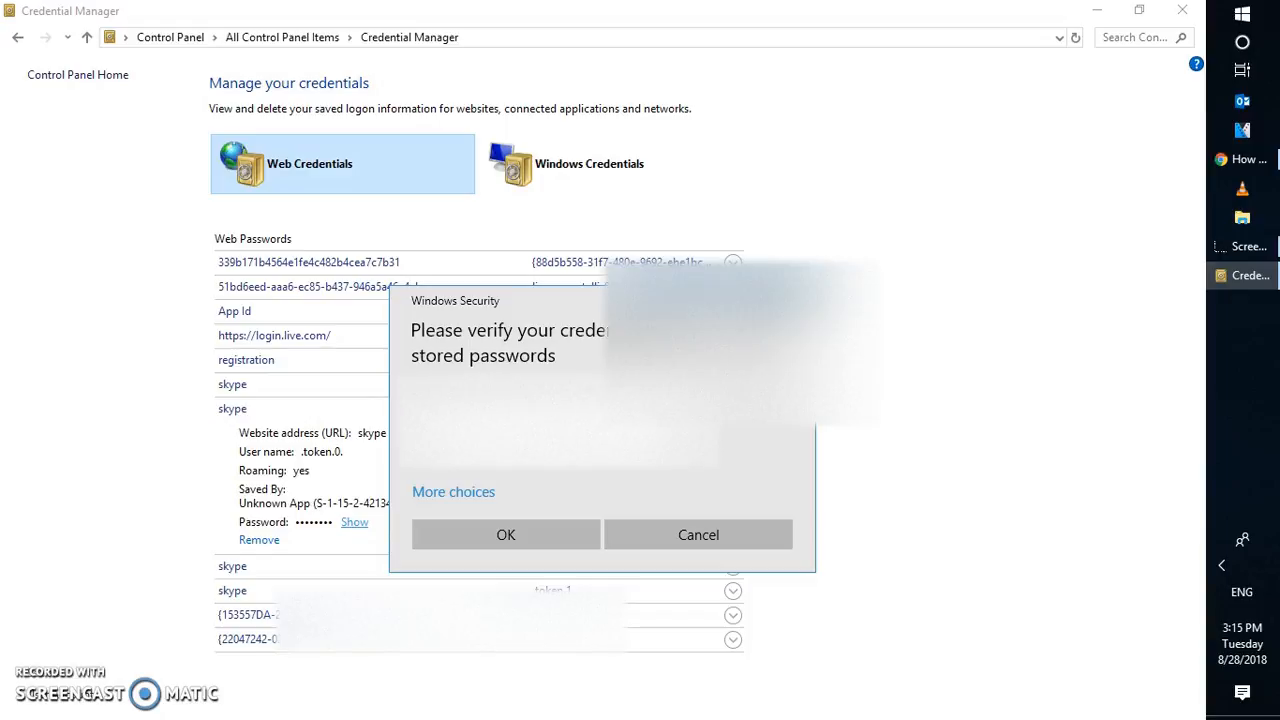
click(504, 534)
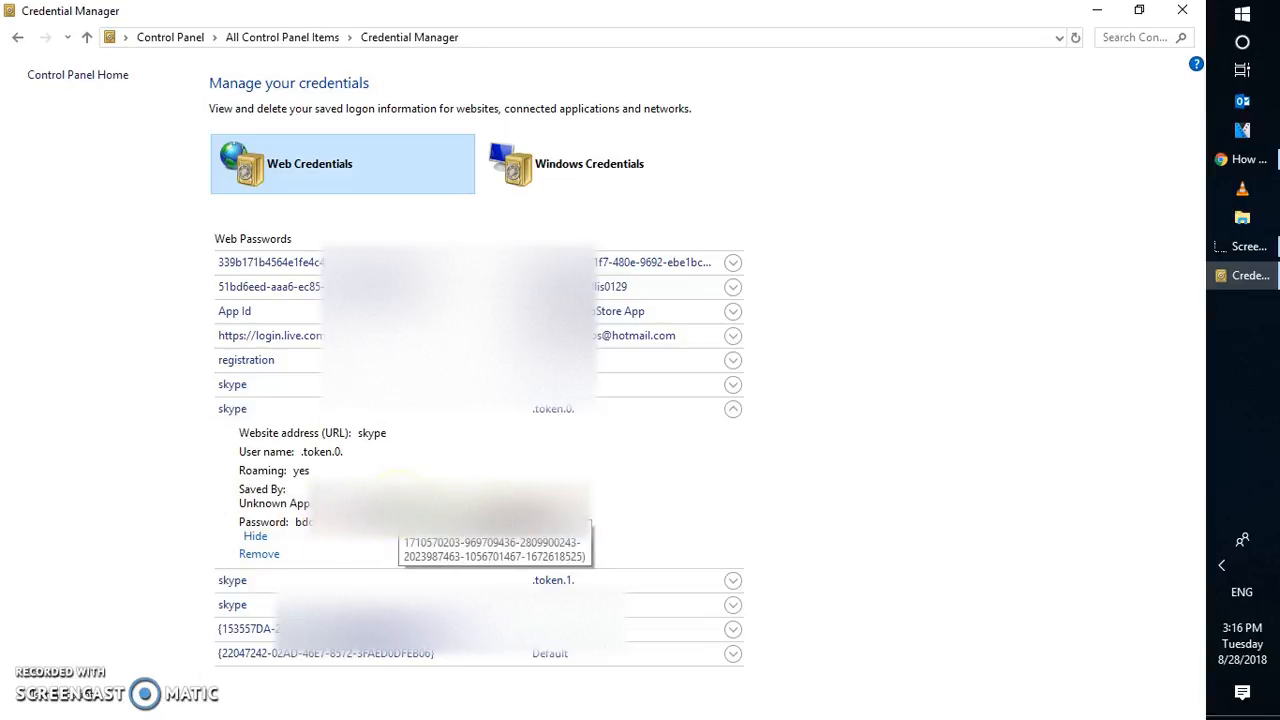
mouse_move(88, 388)
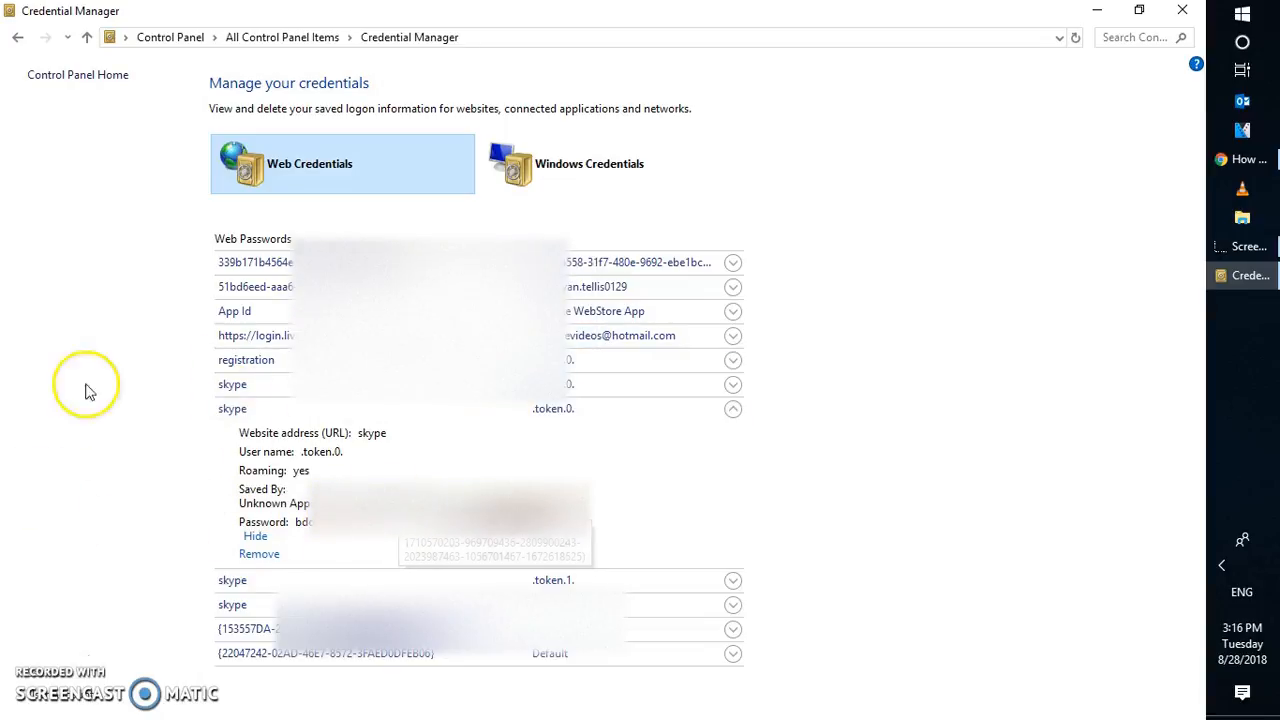
mouse_move(370, 456)
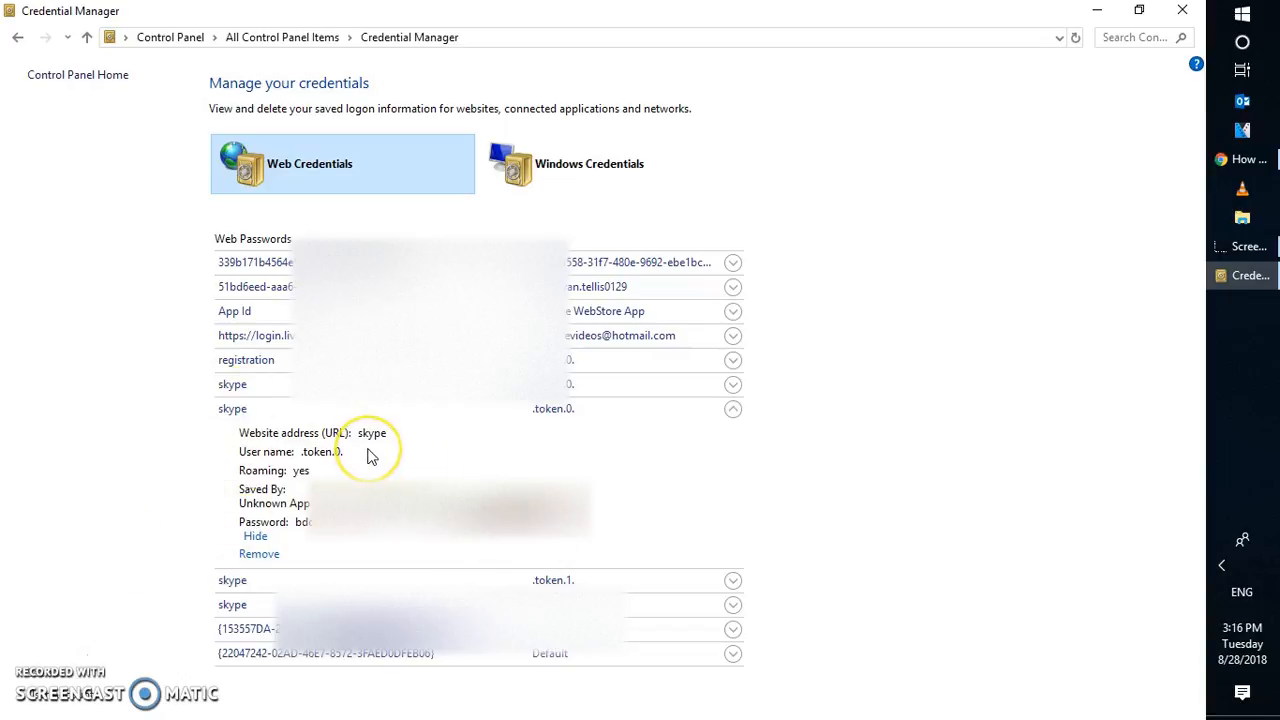